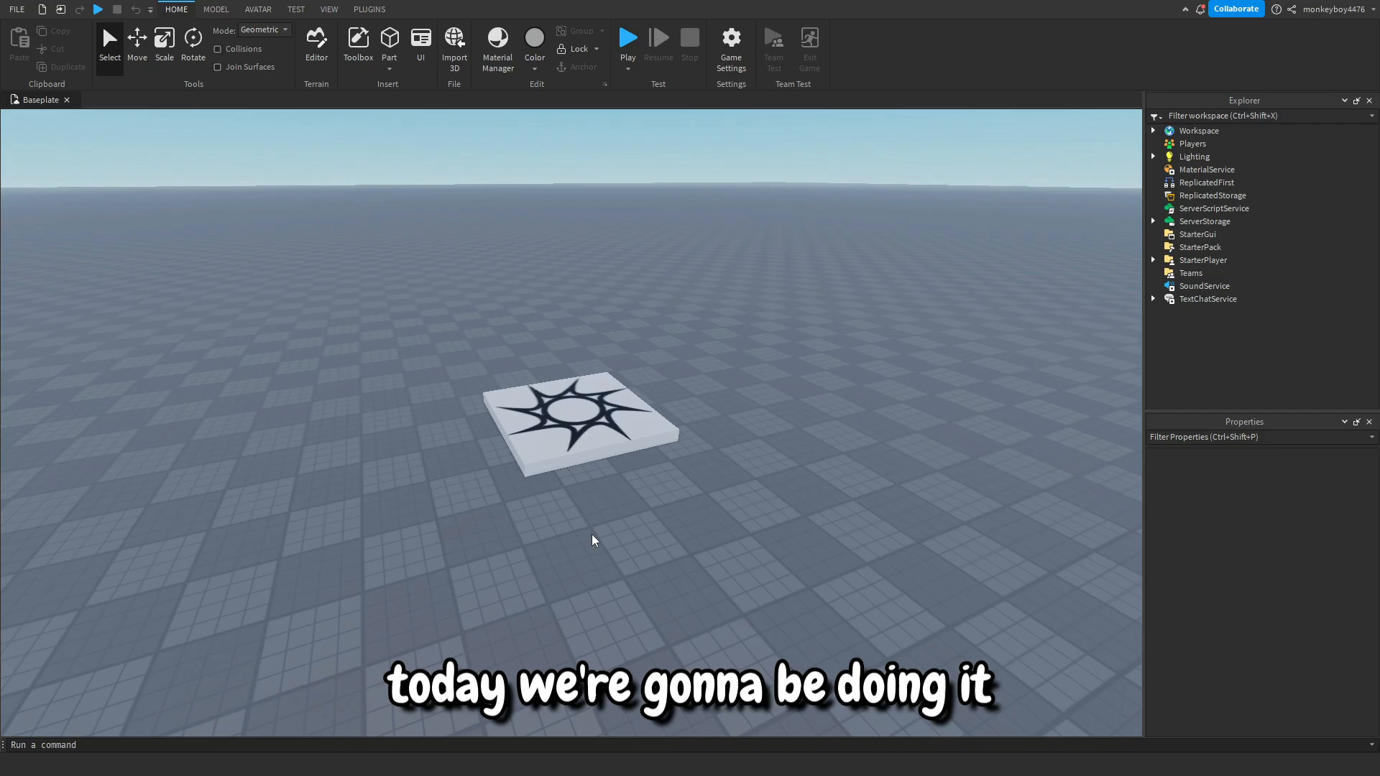
- Browse the Bismarck Industries home page and move to its Shop page of product categories
{"action": "left_click", "coordinate": [627, 38]}
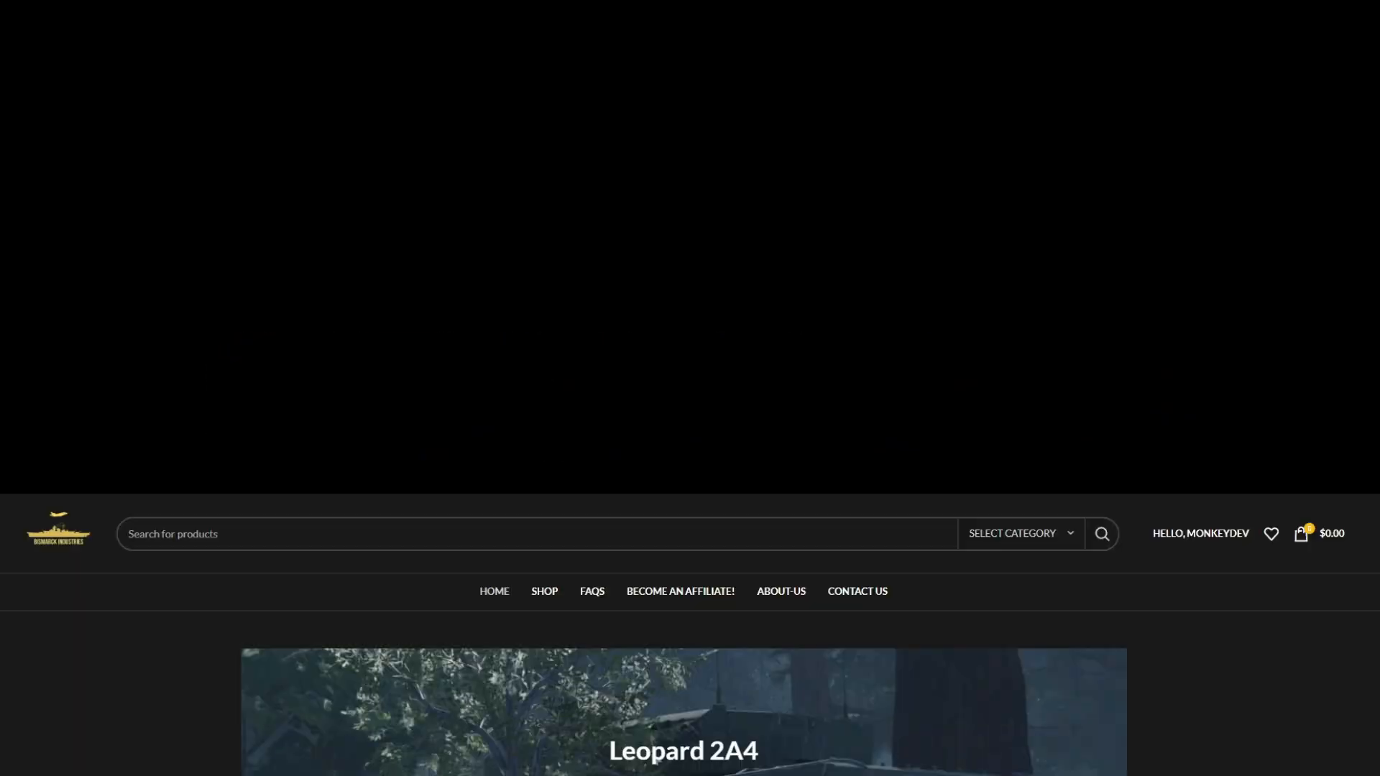
{"action": "scroll", "scroll_direction": "up", "scroll_amount": 3}
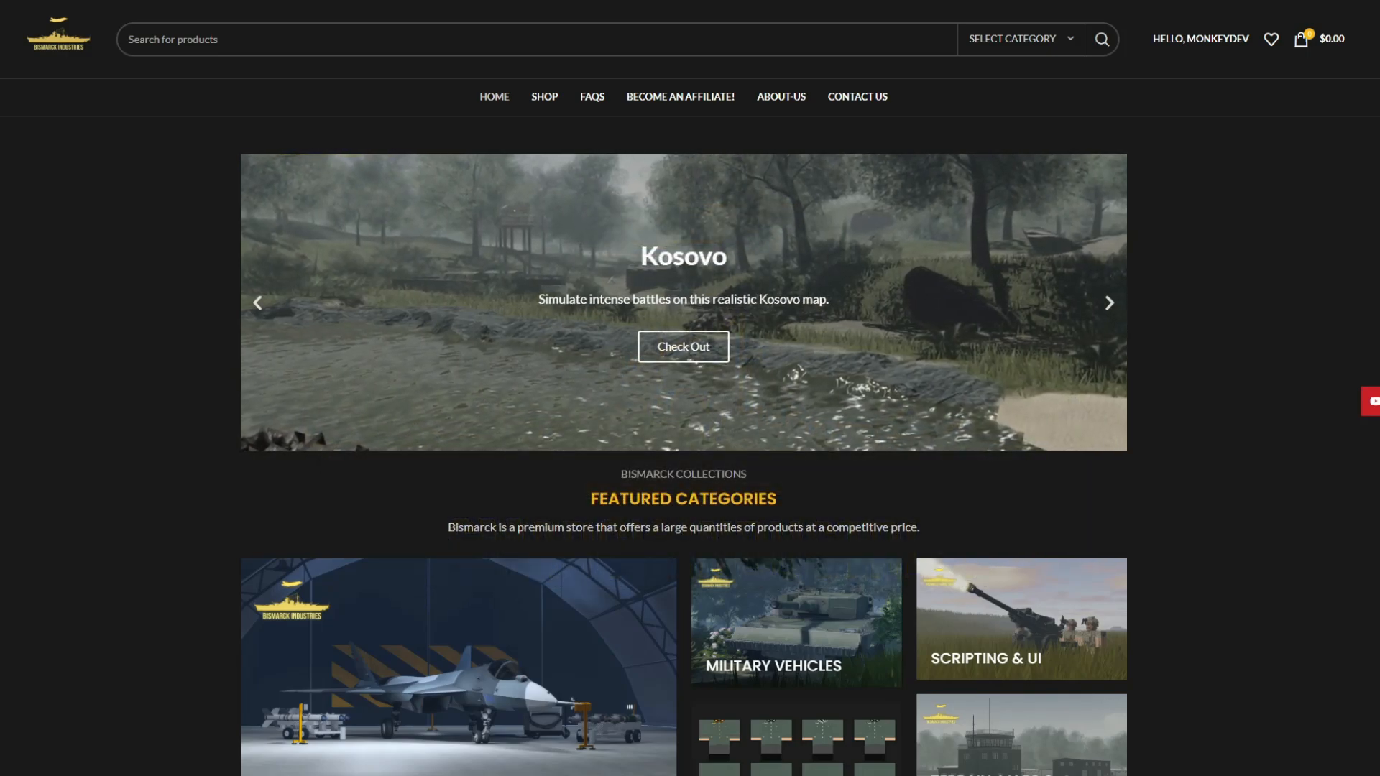
{"action": "left_click", "coordinate": [543, 97]}
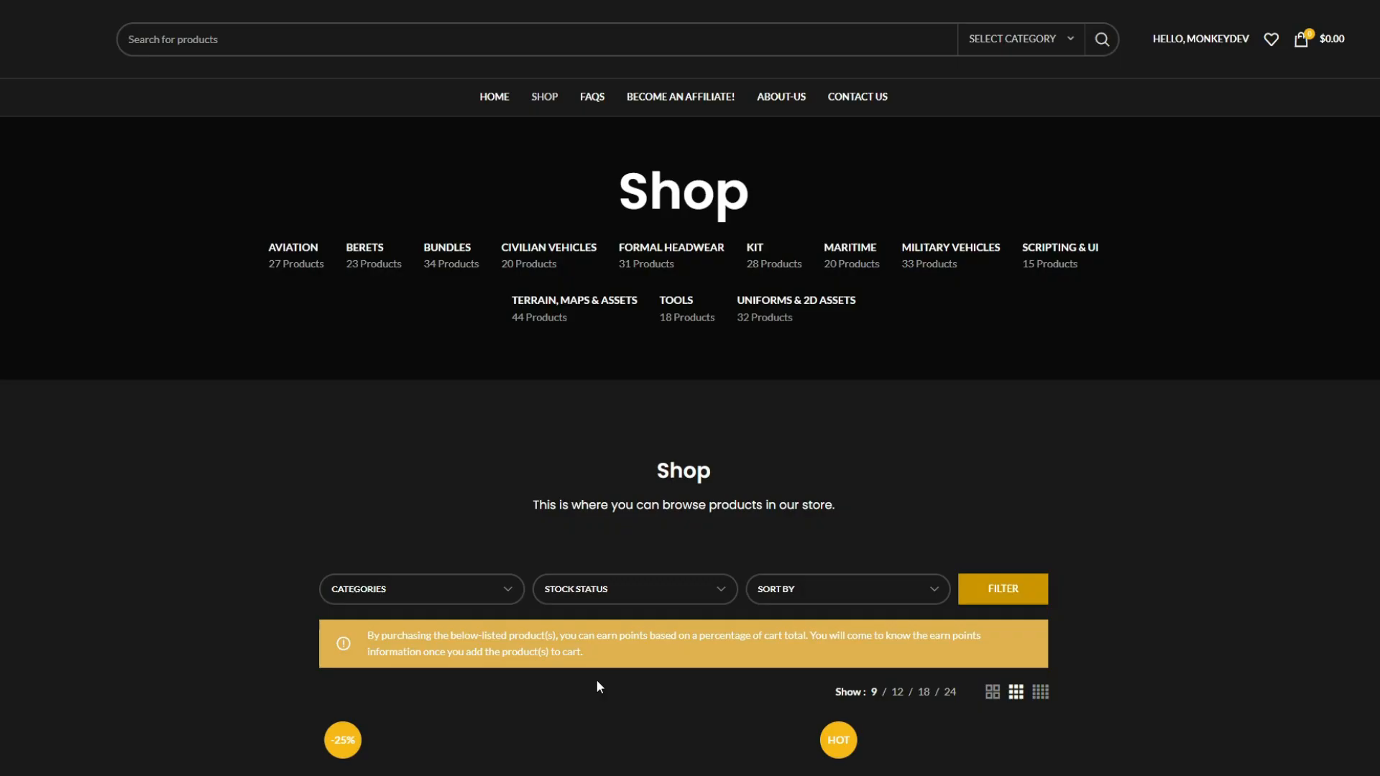
{"action": "scroll", "scroll_direction": "down", "scroll_amount": 3}
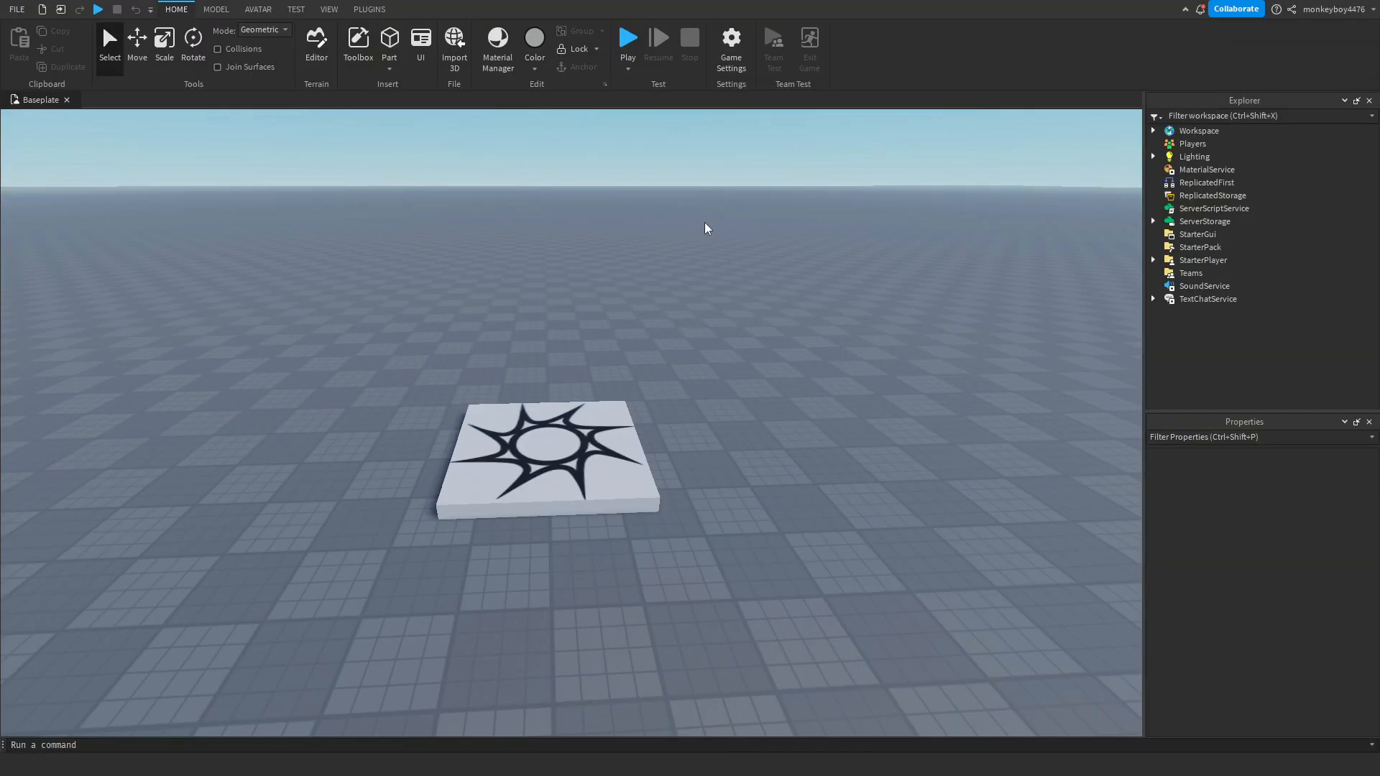
- Insert the ClassicTimebomb model from the Toolbox, allowing its scripts, and delete its MouseIcon
{"action": "left_click", "coordinate": [358, 42]}
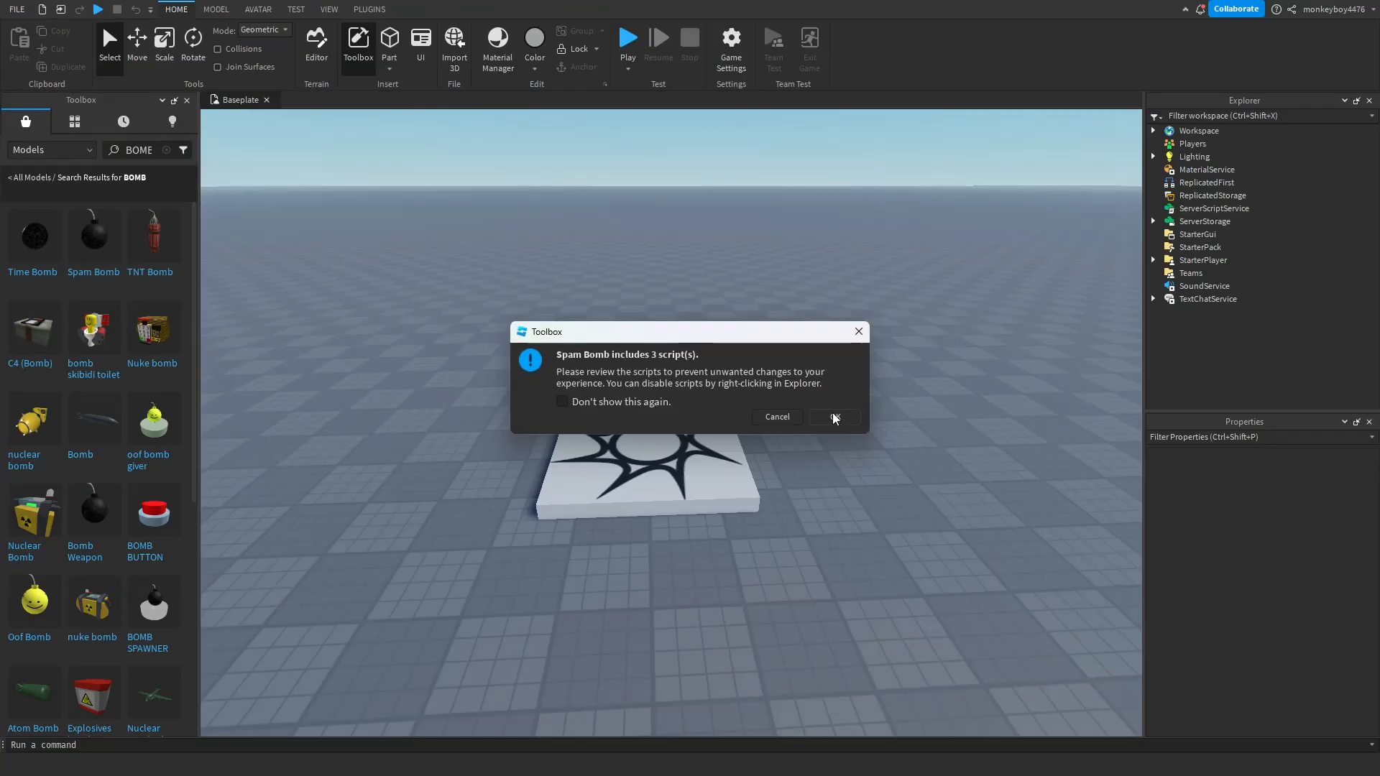
{"action": "left_click", "coordinate": [832, 417]}
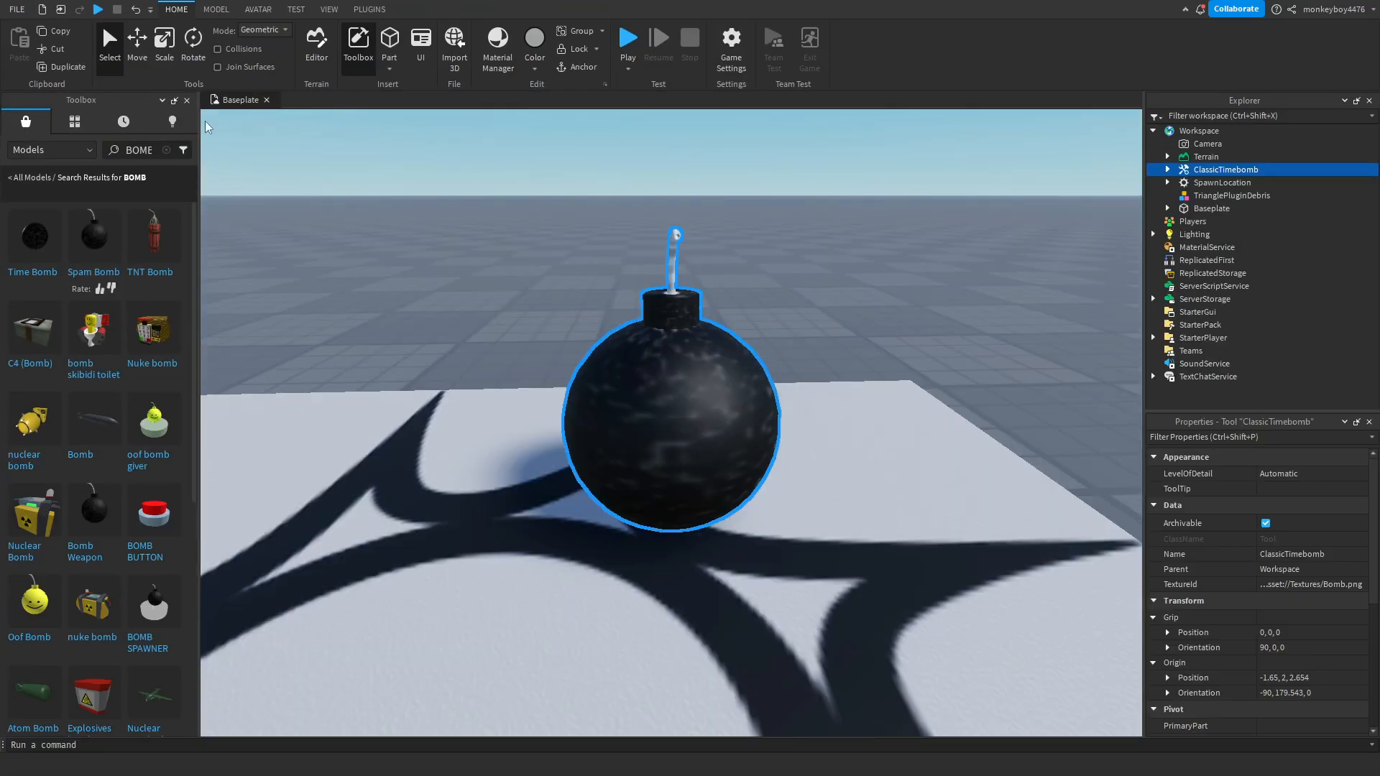
{"action": "left_click", "coordinate": [185, 99]}
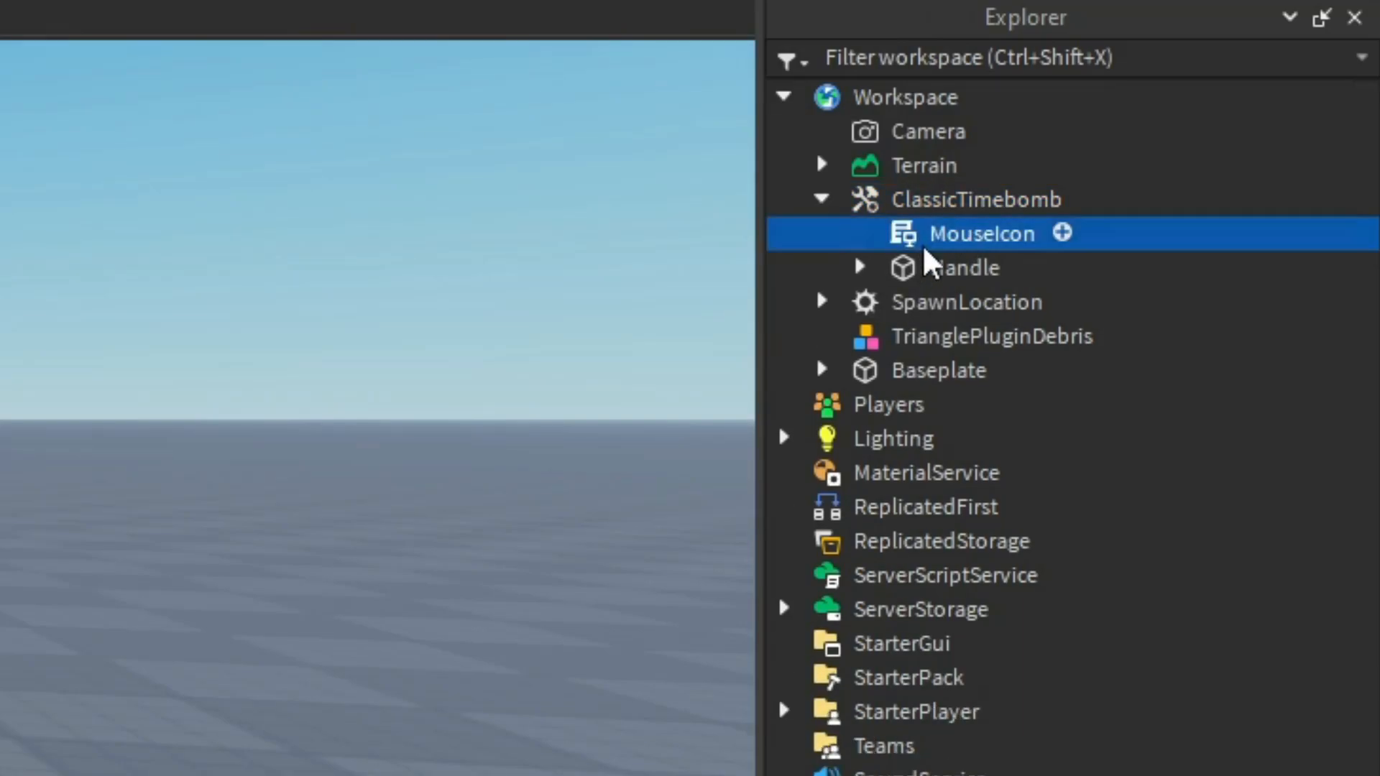
{"action": "left_click", "coordinate": [860, 268]}
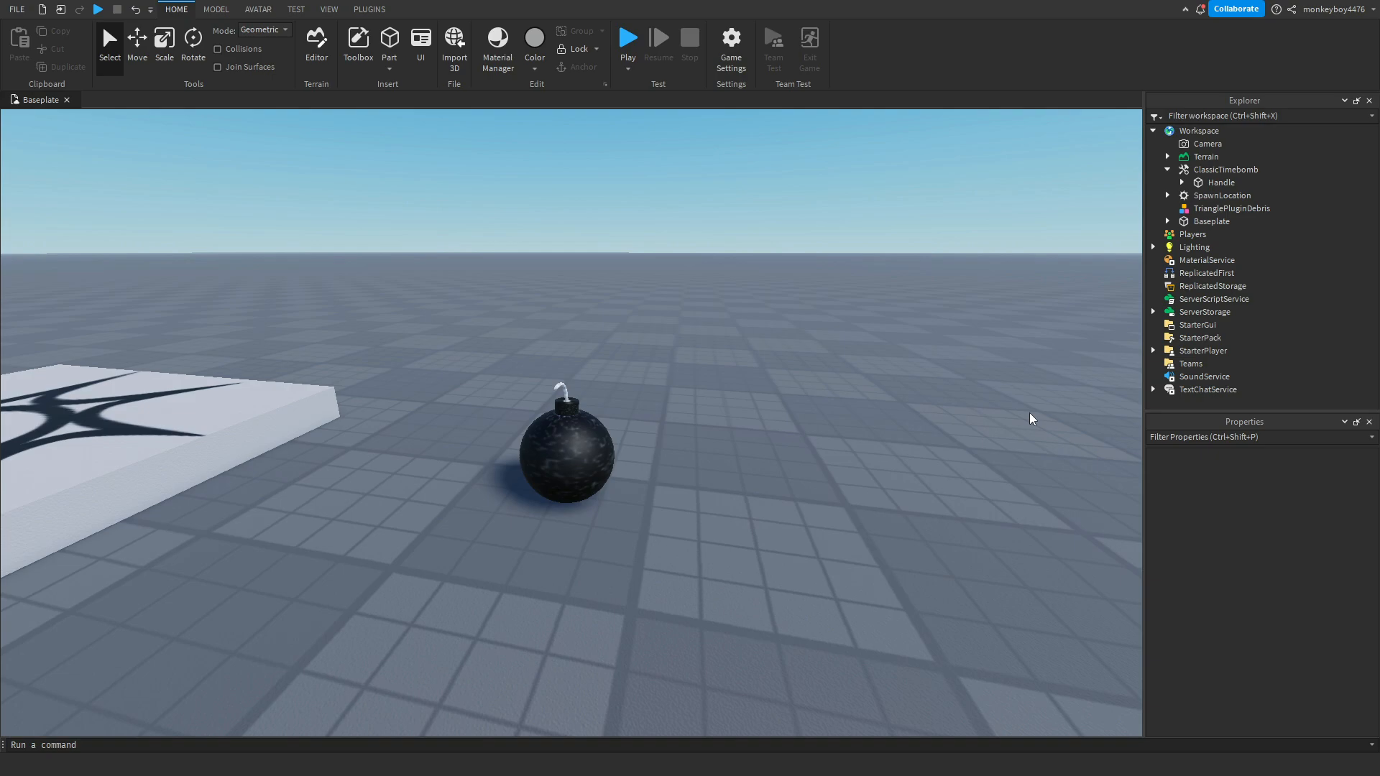
{"action": "left_click", "coordinate": [627, 38]}
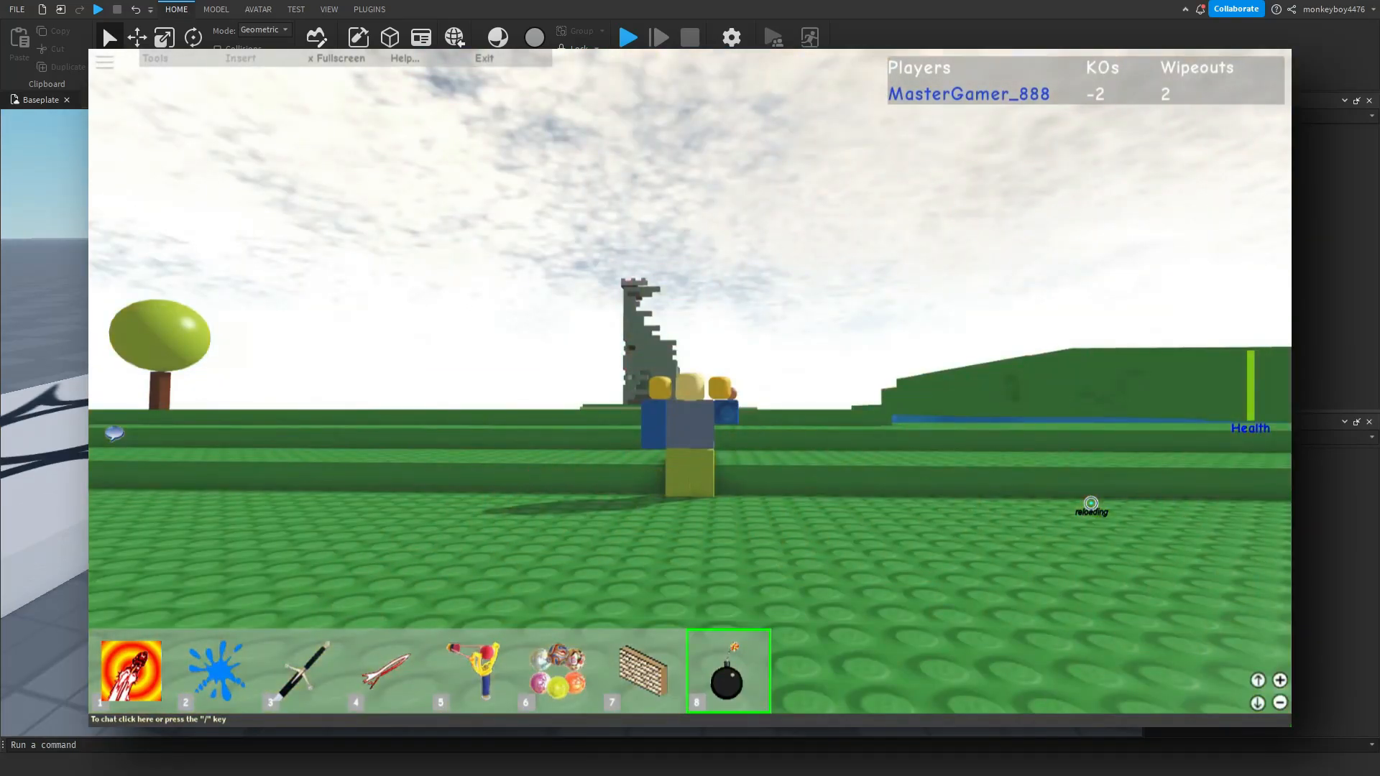
{"action": "left_click", "coordinate": [690, 37]}
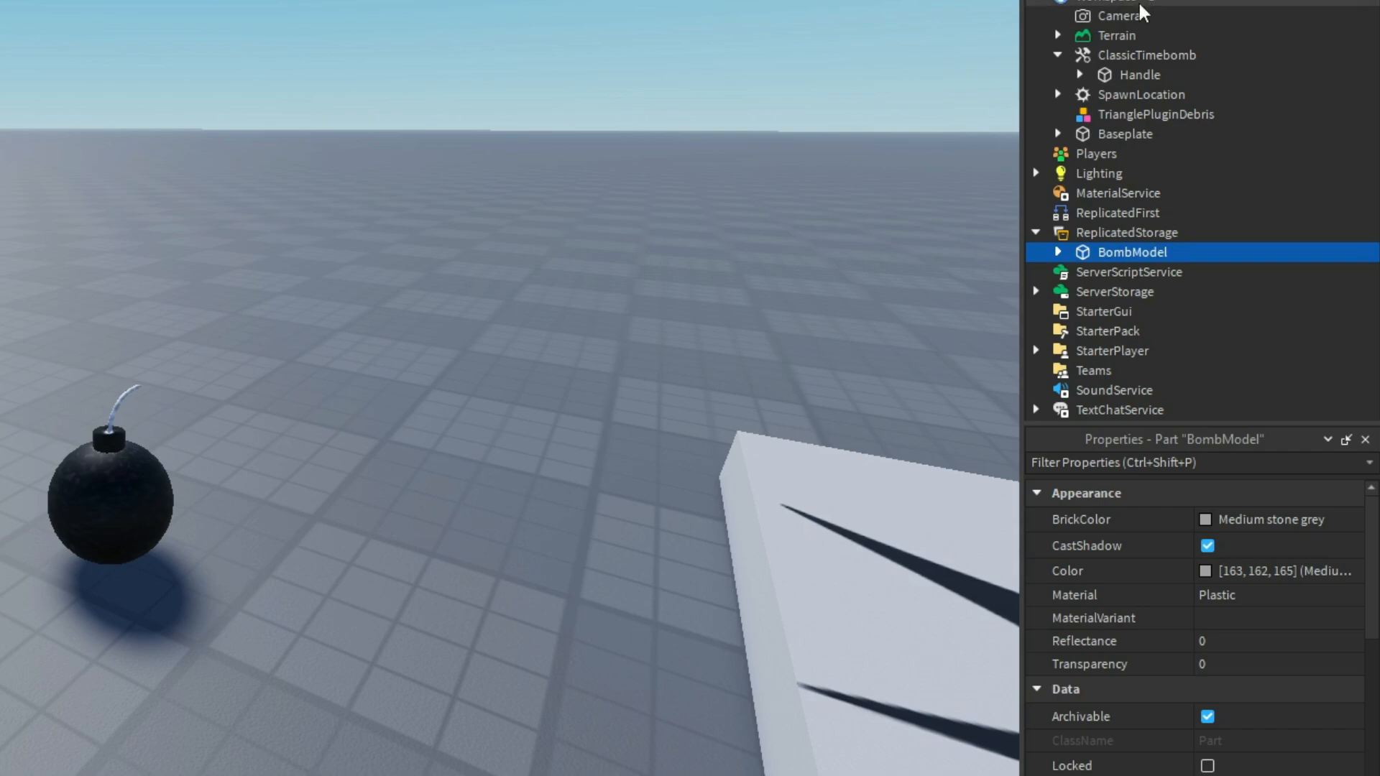
{"action": "mouse_move", "coordinate": [1141, 75]}
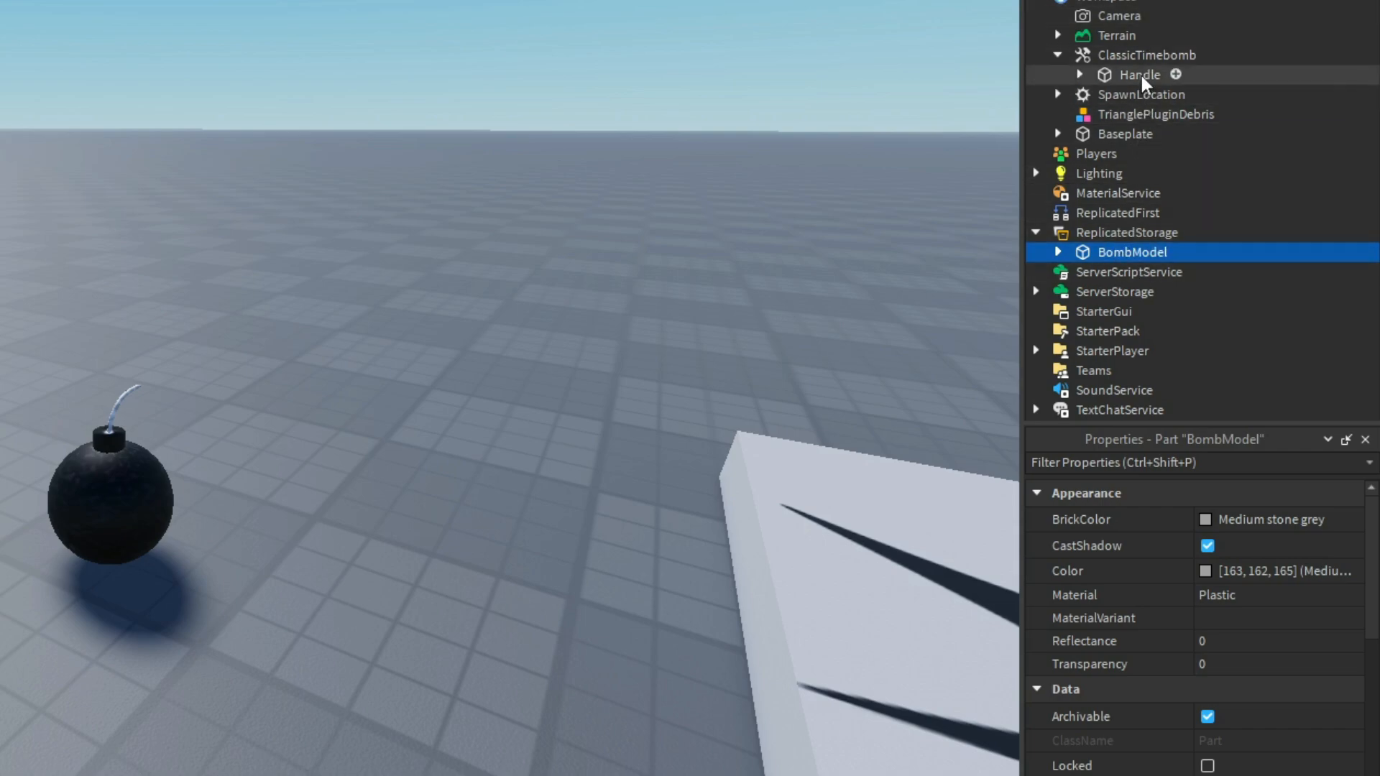
- Begin the tool script with a local variable for the bomb
{"action": "type", "text": "local bombtool = script.Parent"}
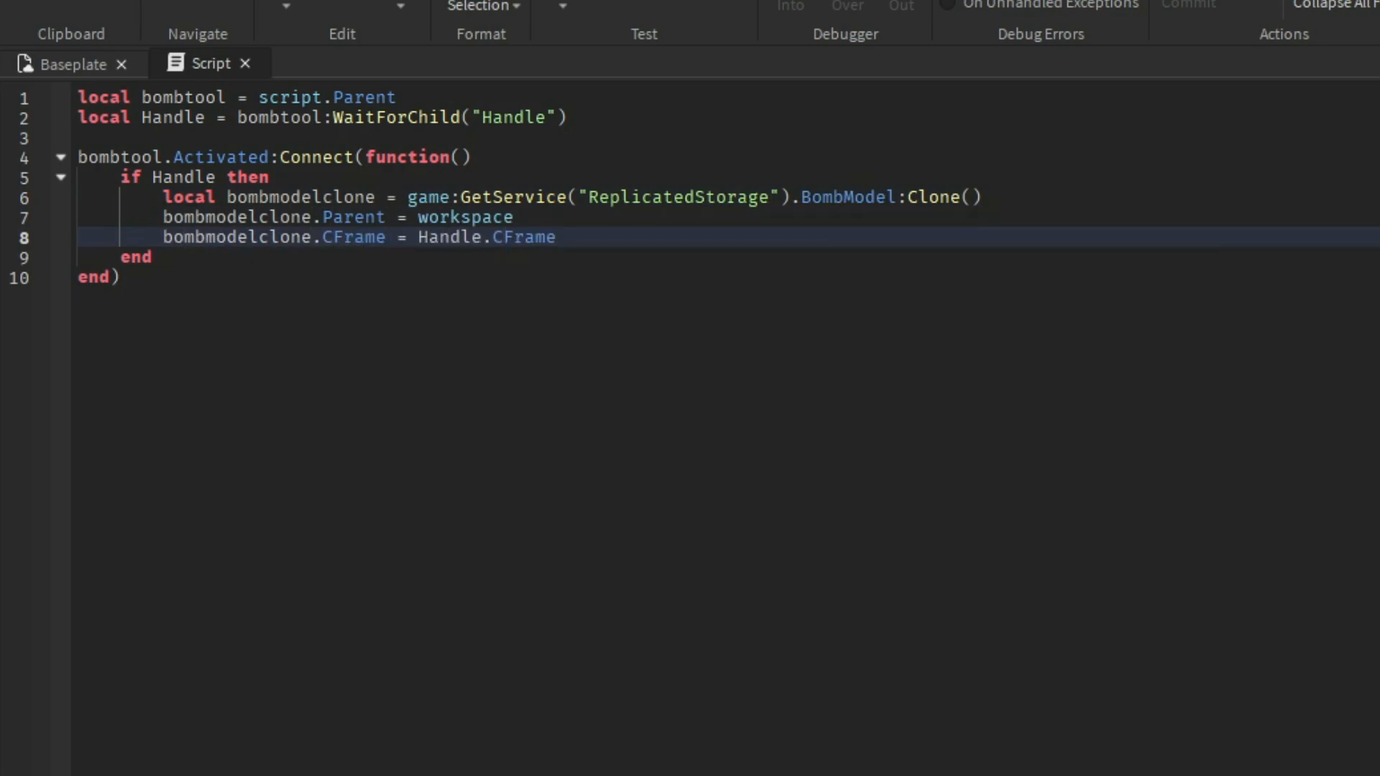
- Keep editing the tool script that clones BombModel into workspace
{"action": "left_click", "coordinate": [26, 99]}
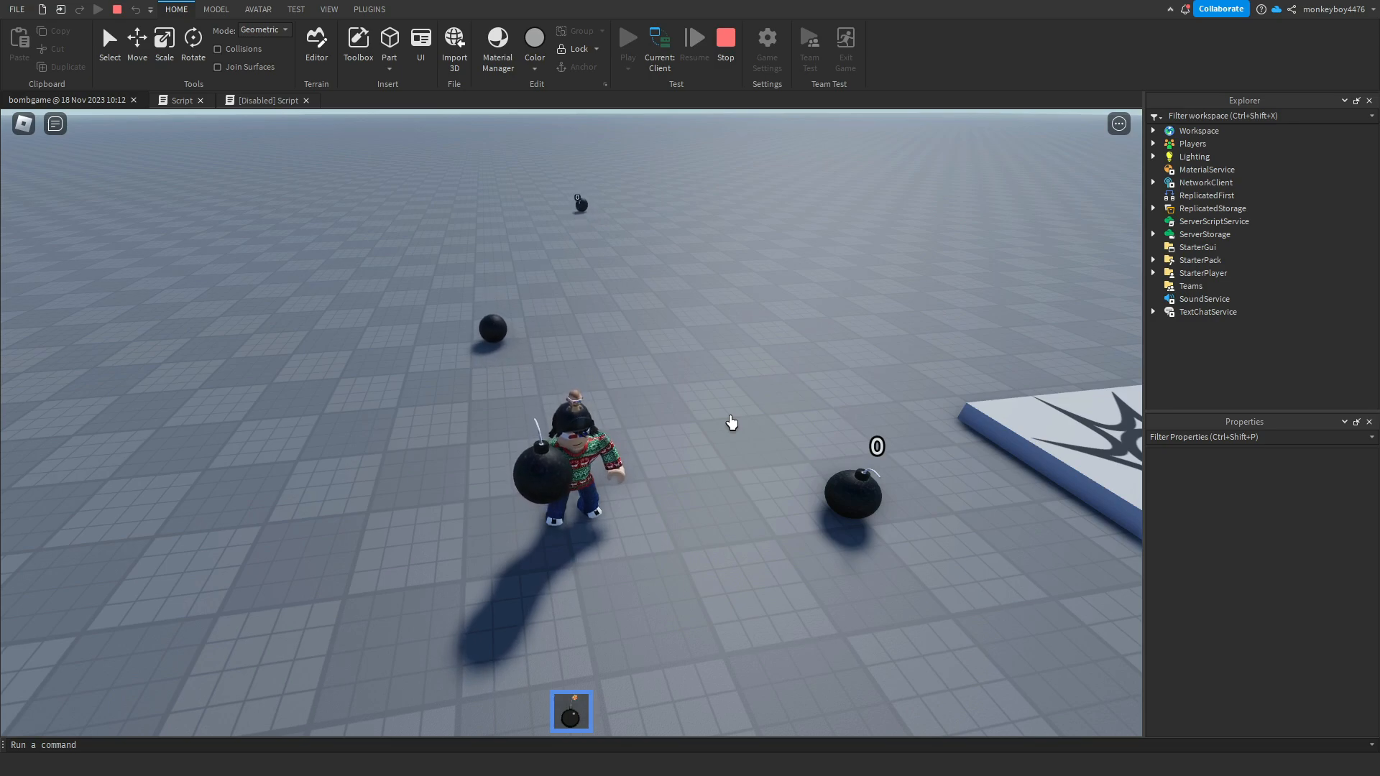
- Drop another countdown bomb on the baseplate with the held bomb tool during play
{"action": "left_click", "coordinate": [183, 99]}
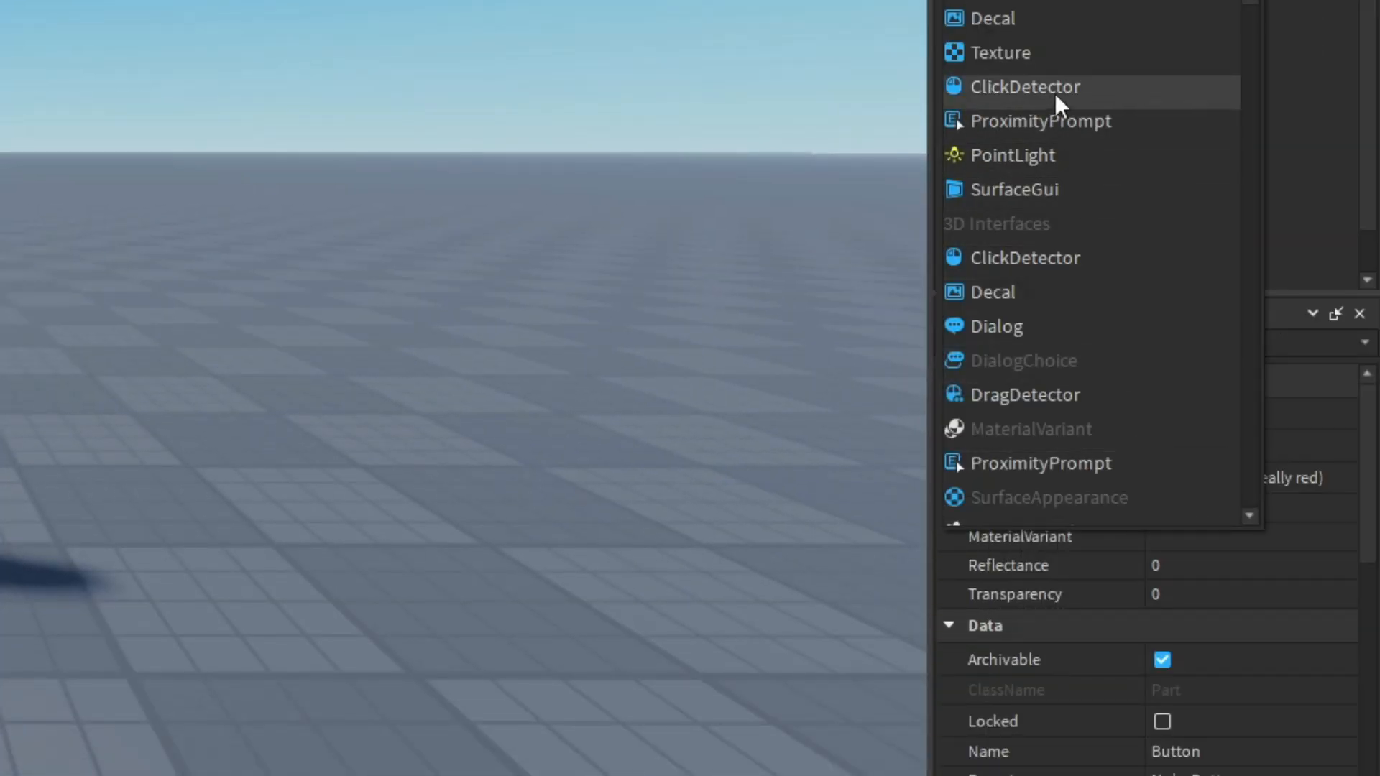
- Add a ClickDetector to the red Button part and a Script under it
{"action": "left_click", "coordinate": [1025, 86]}
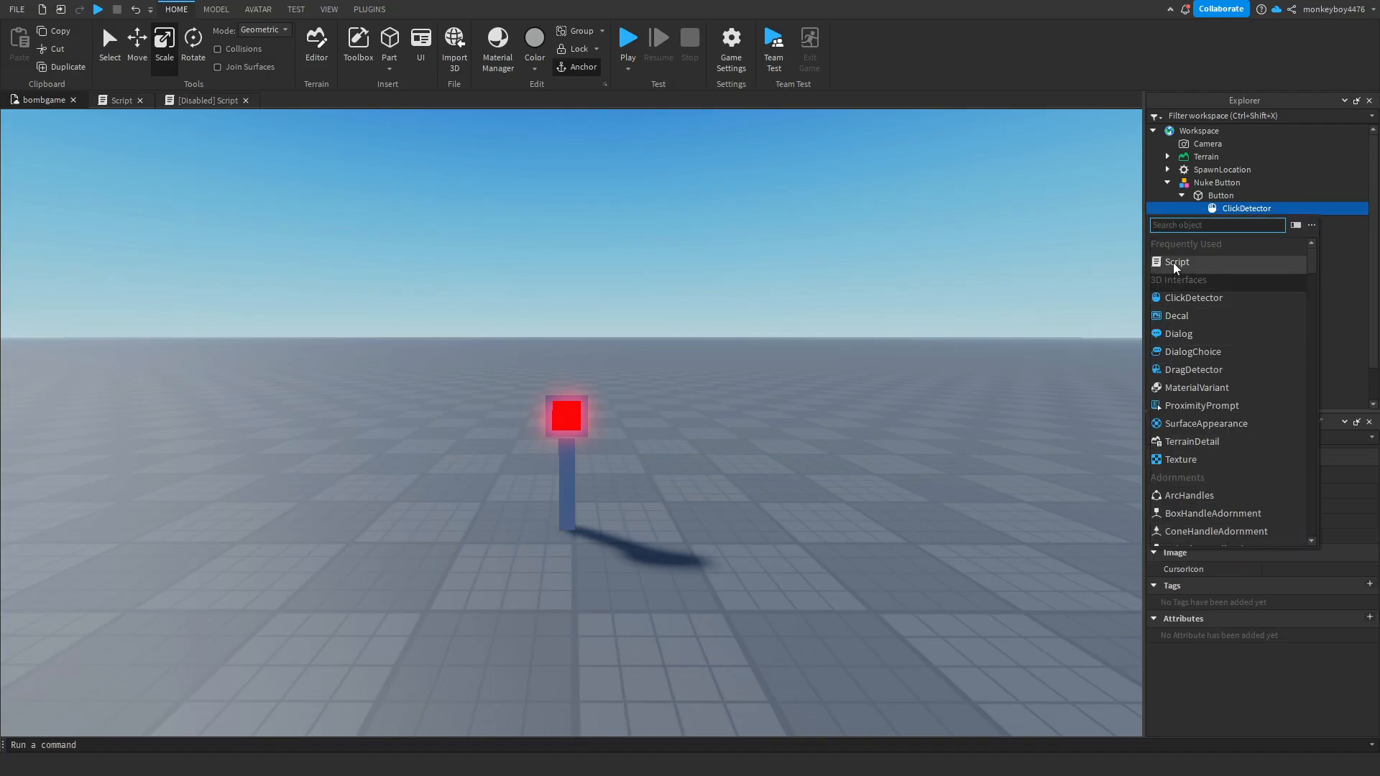
{"action": "left_click", "coordinate": [1177, 262]}
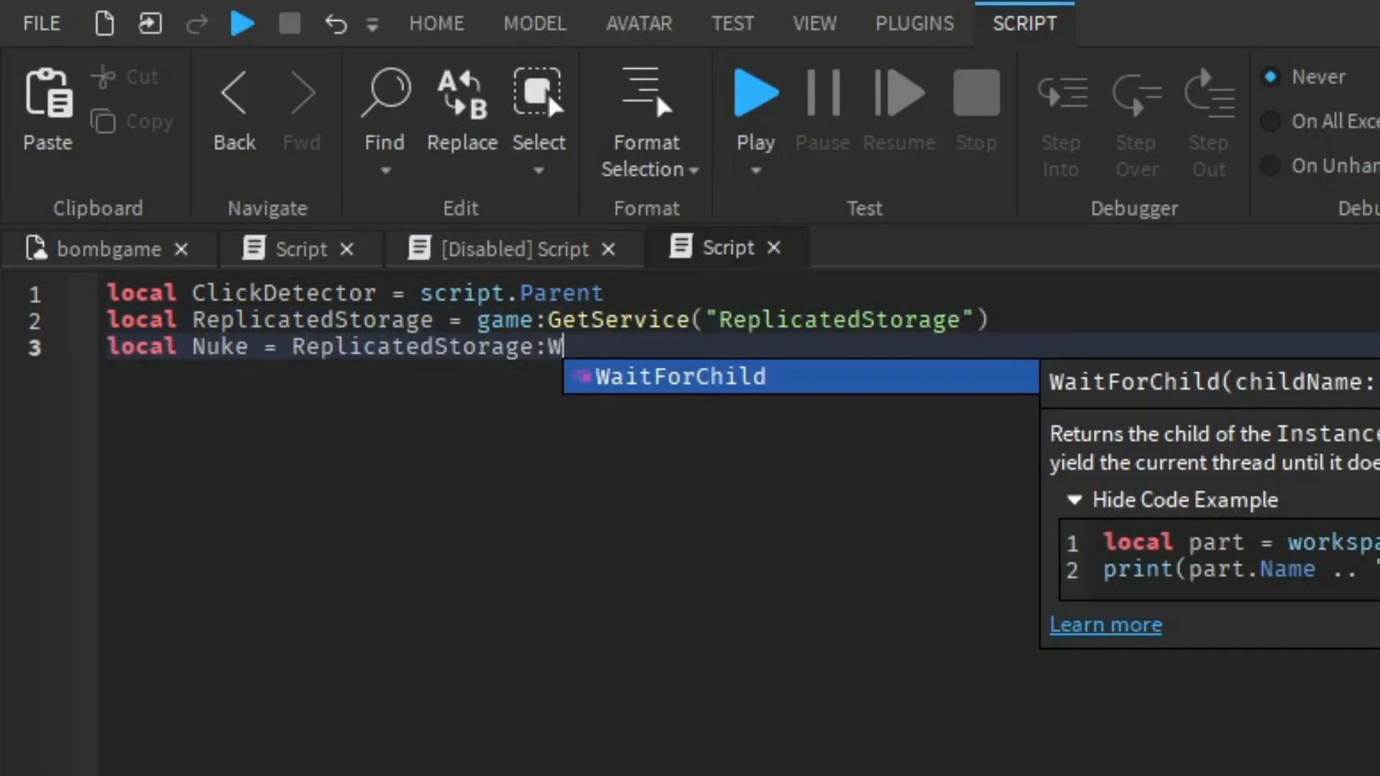
- Fetch Nuke from ReplicatedStorage with WaitForChild("Nuke") in the button script
{"action": "type", "text": "aitForChild(\"Nuke\")"}
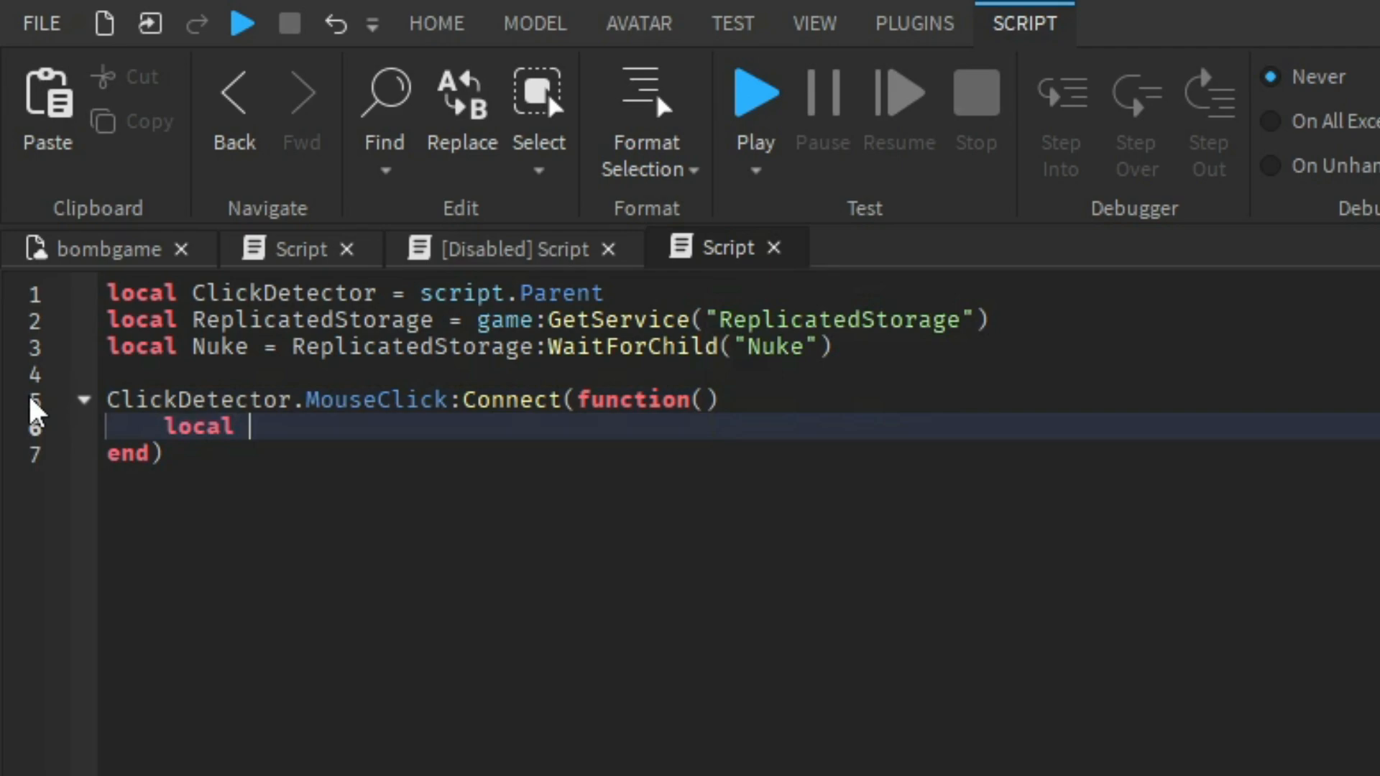
{"action": "left_click", "coordinate": [752, 91]}
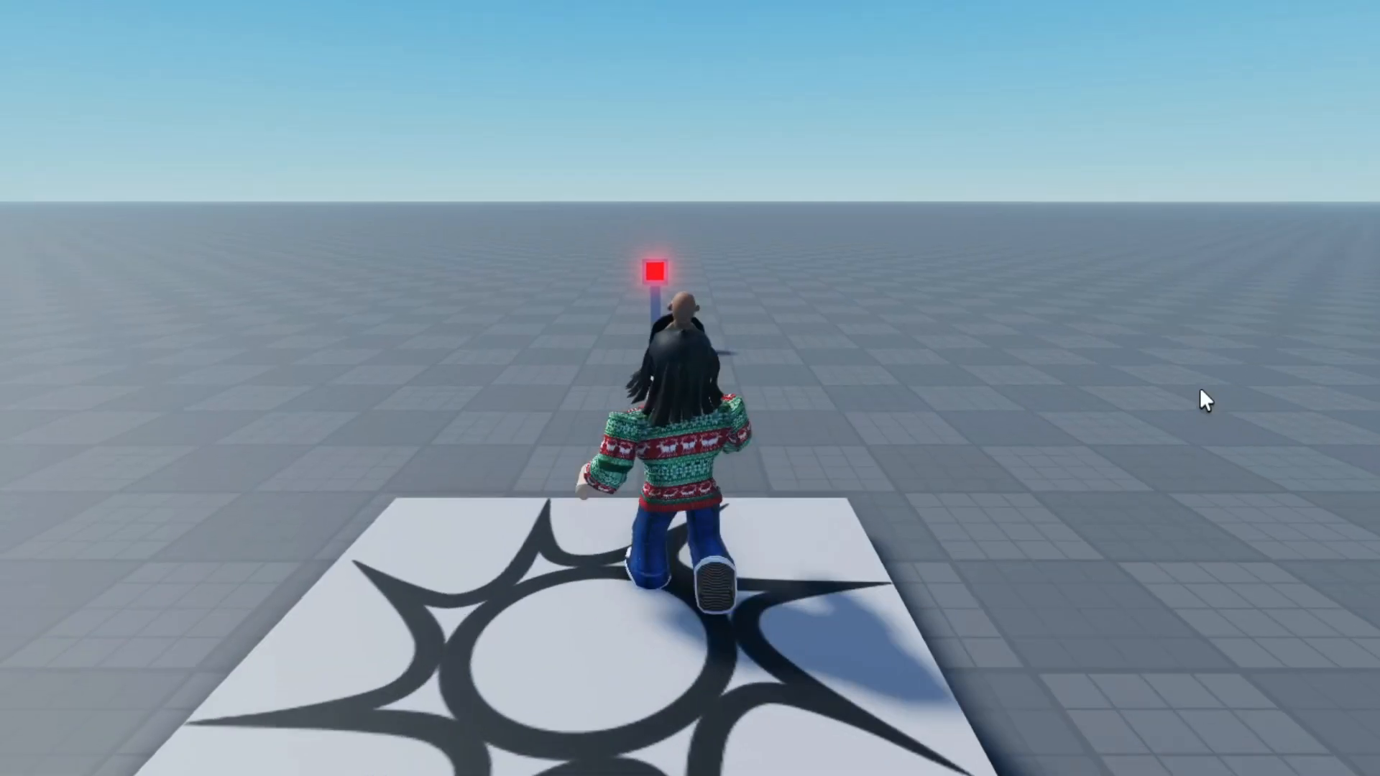